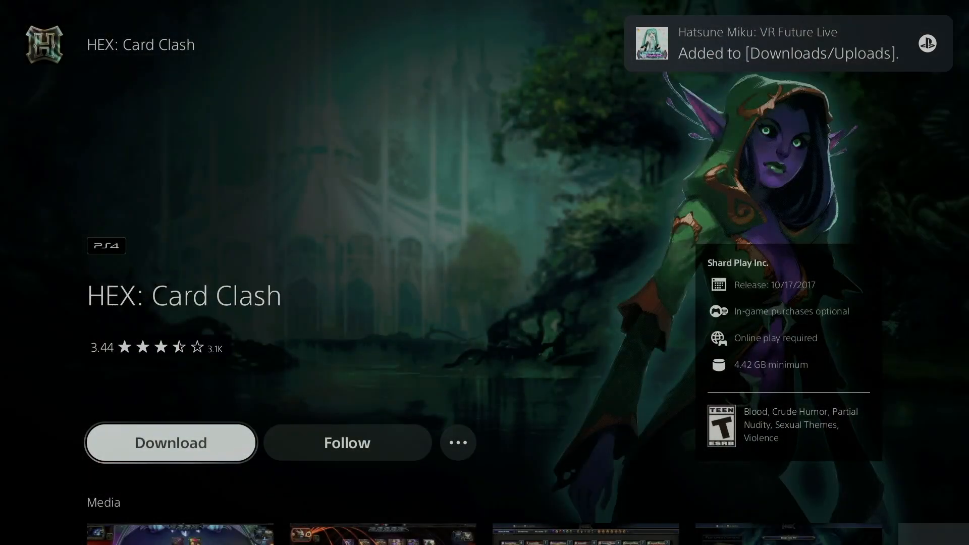
Leave the HEX: Card Clash page and return to the PS5 home screen
click(171, 442)
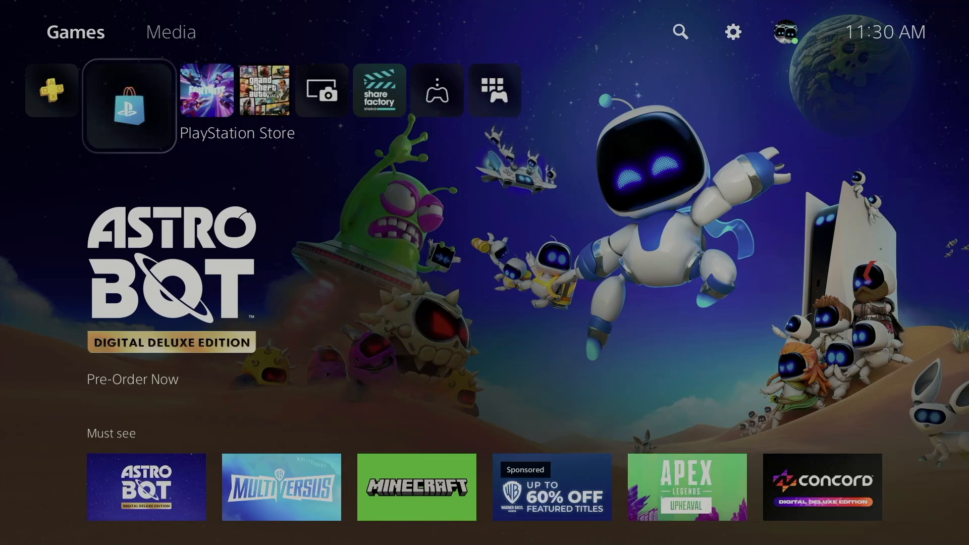
Show the PlayStation Store Browse catalogue filtered to Free titles only
click(128, 90)
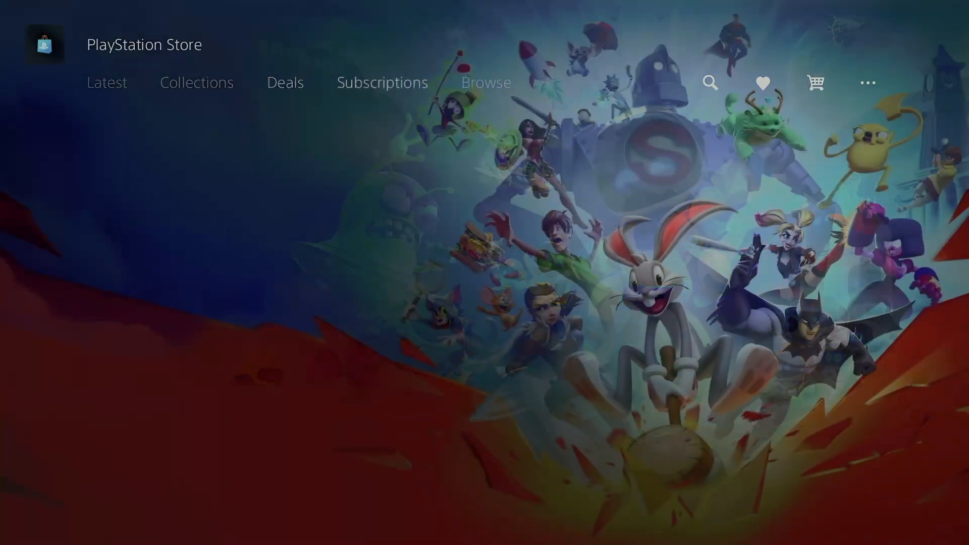
click(486, 82)
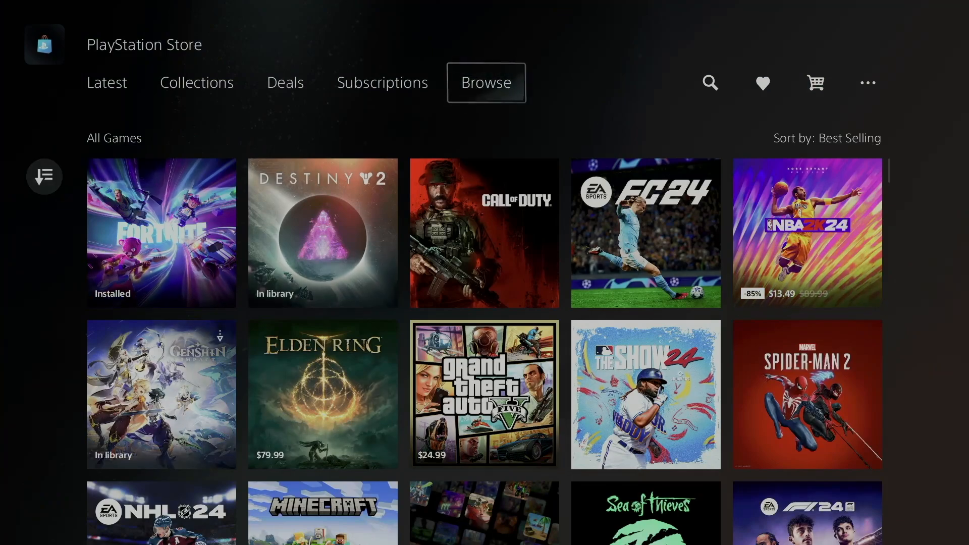
mouse_move(710, 82)
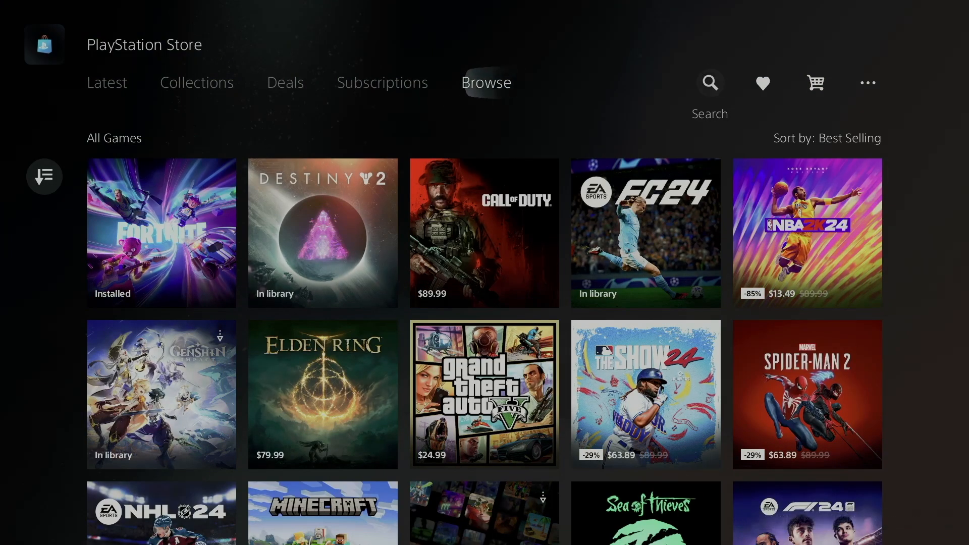
mouse_move(43, 176)
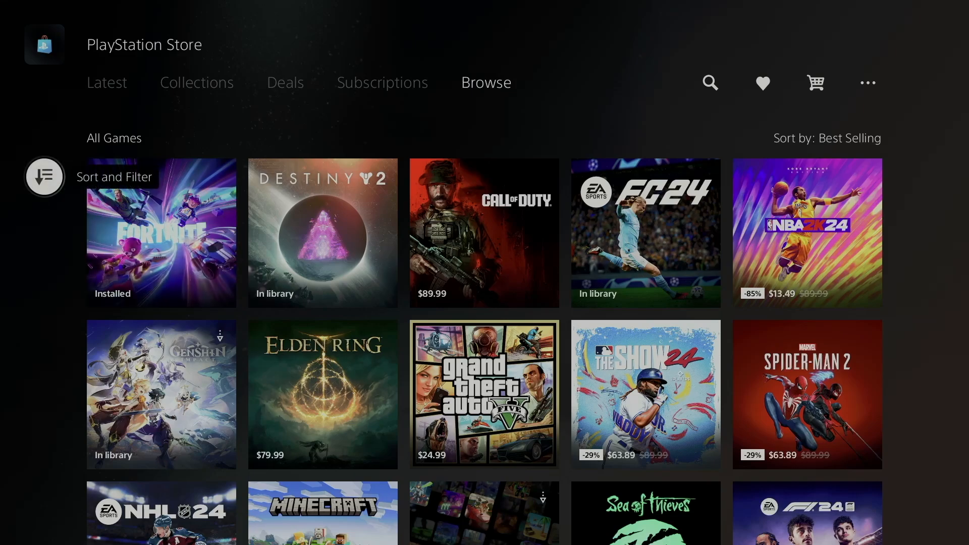
click(44, 177)
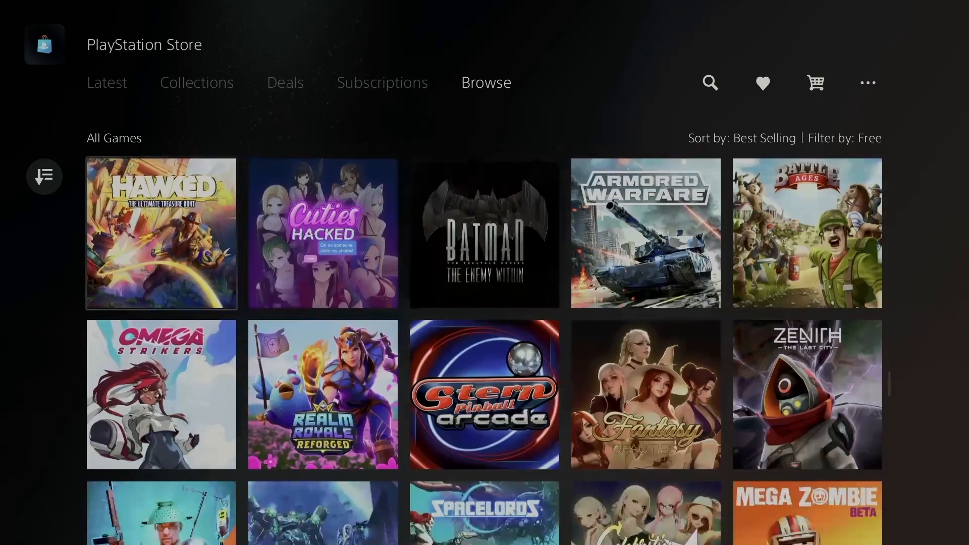
Find Fantasy Strike in the free games grid and add it to downloads
scroll(down, 3)
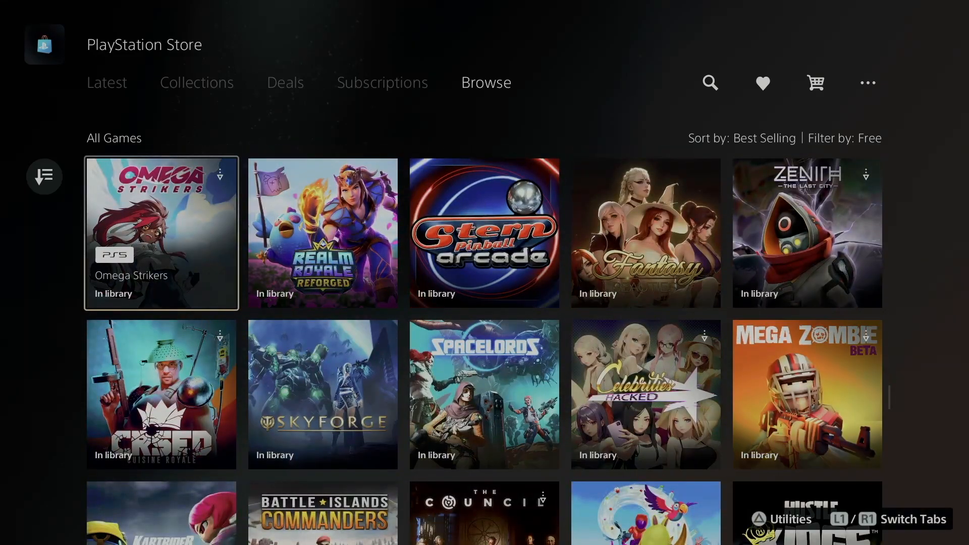
scroll(down, 3)
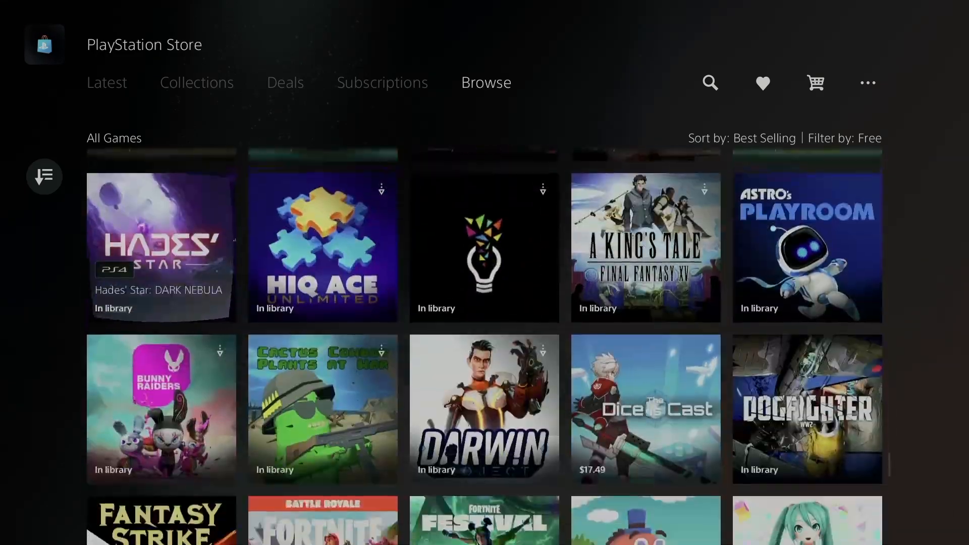
scroll(down, 3)
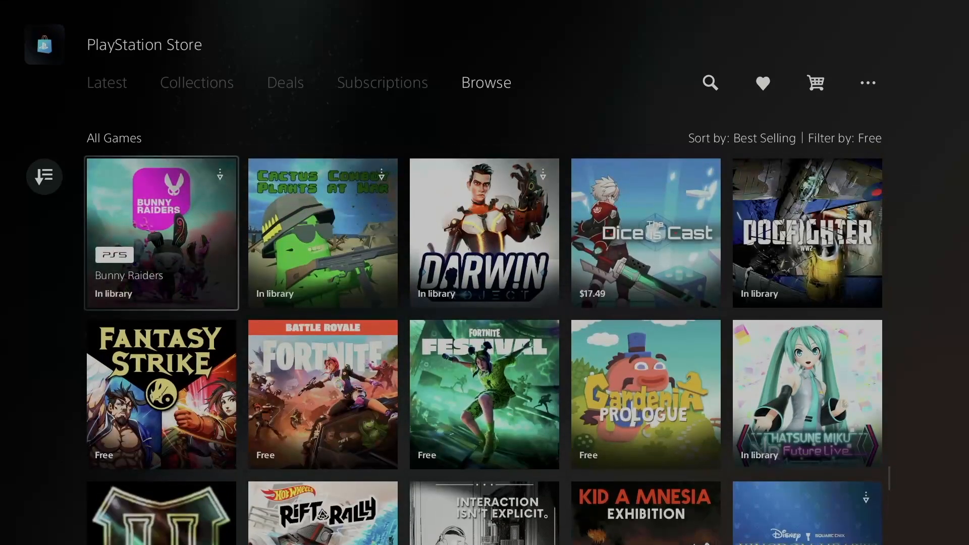
scroll(down, 3)
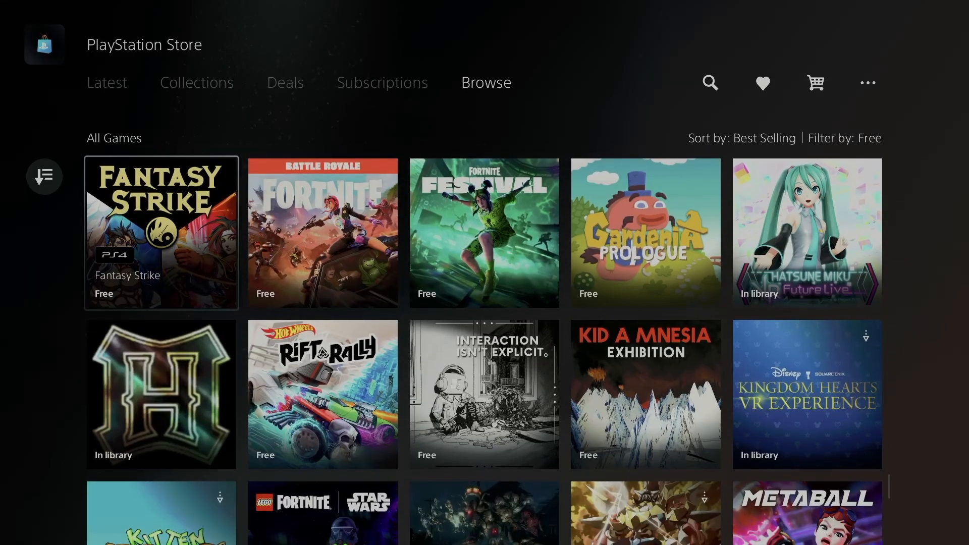
click(160, 233)
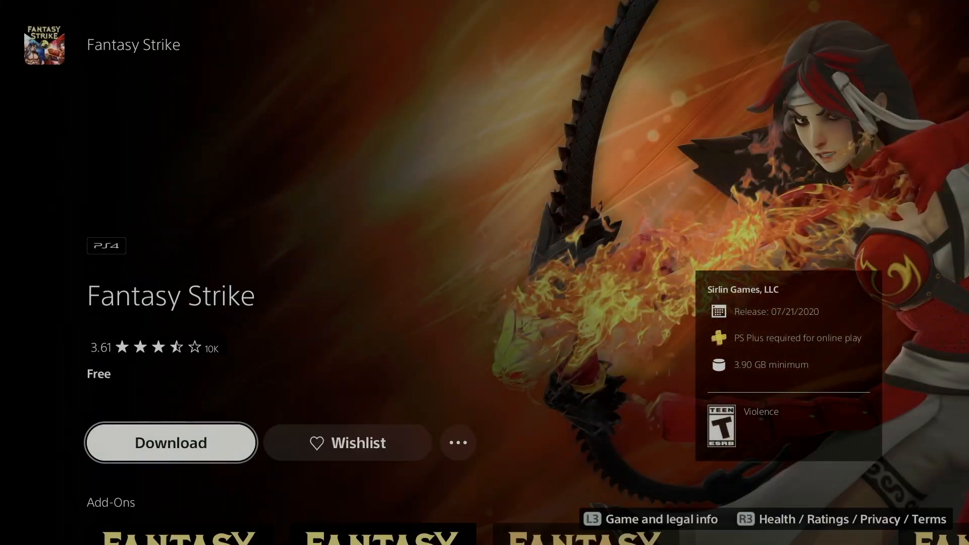
click(170, 442)
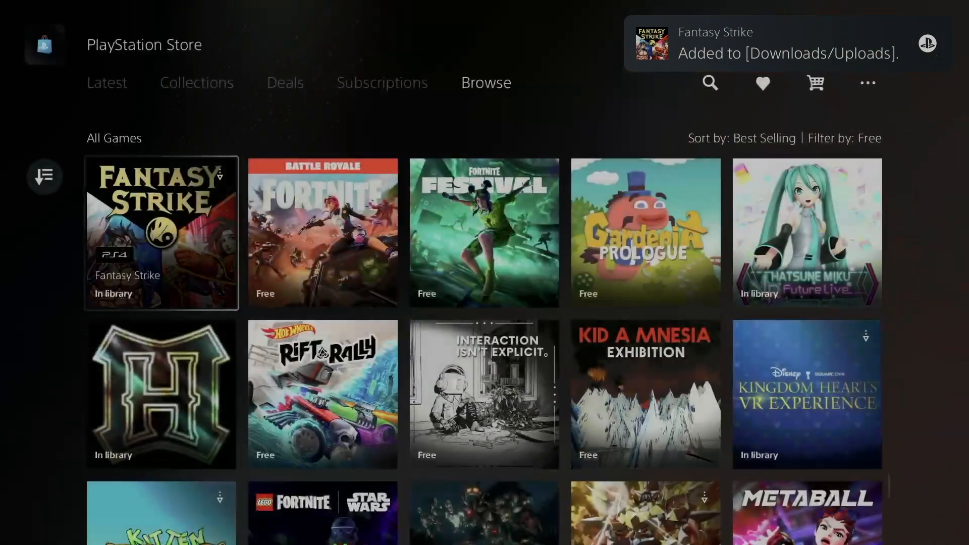
Claim Fortnite Battle Royale for $0.00 and confirm the purchase
click(322, 234)
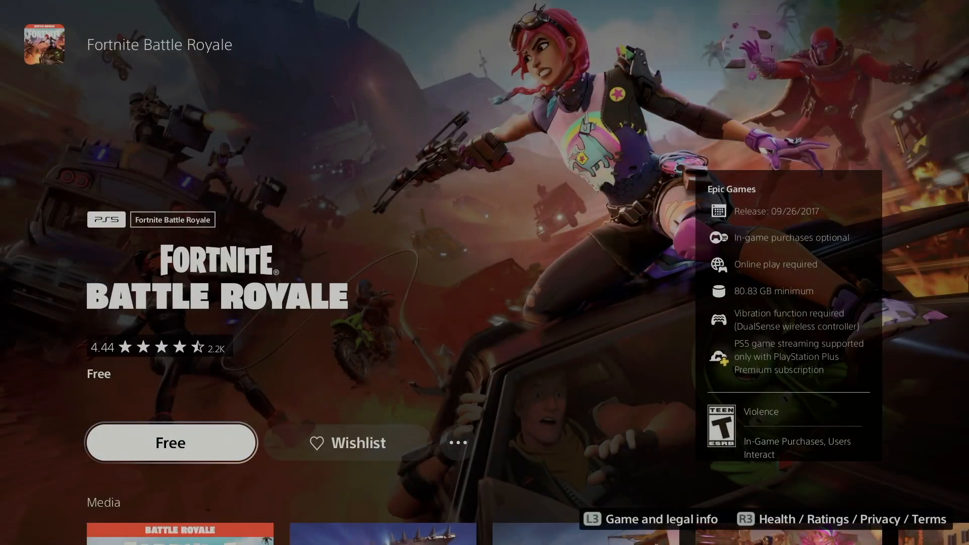
click(169, 442)
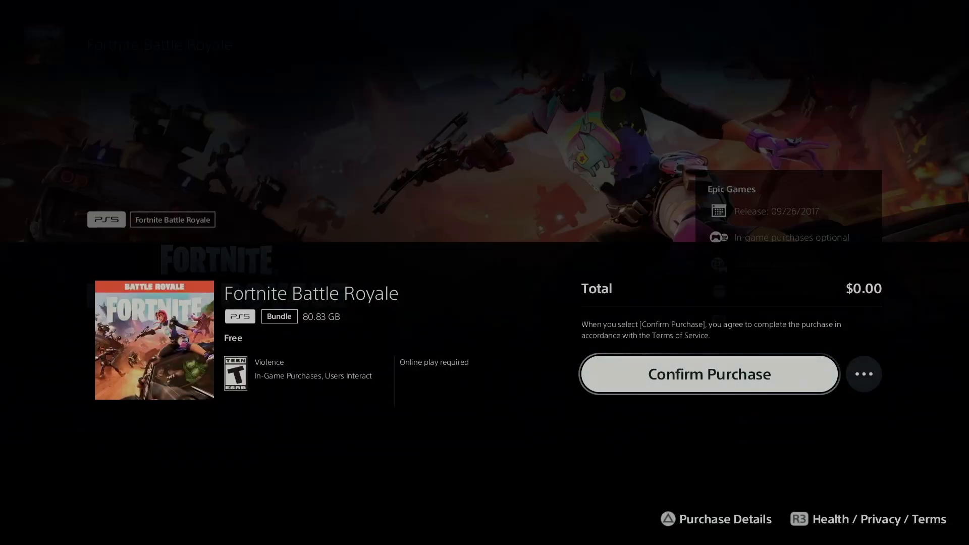
click(709, 374)
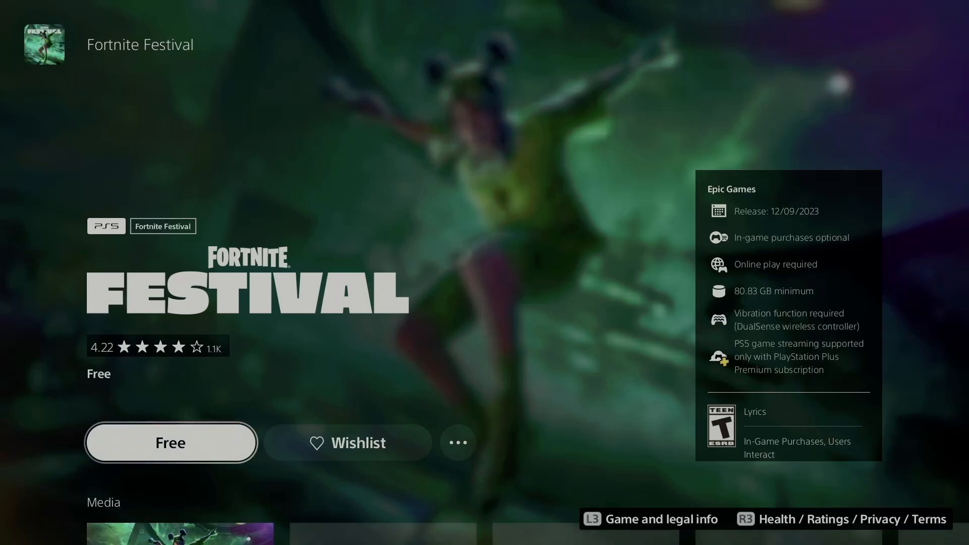
Claim Fortnite Festival for $0.00 and confirm the purchase
click(170, 442)
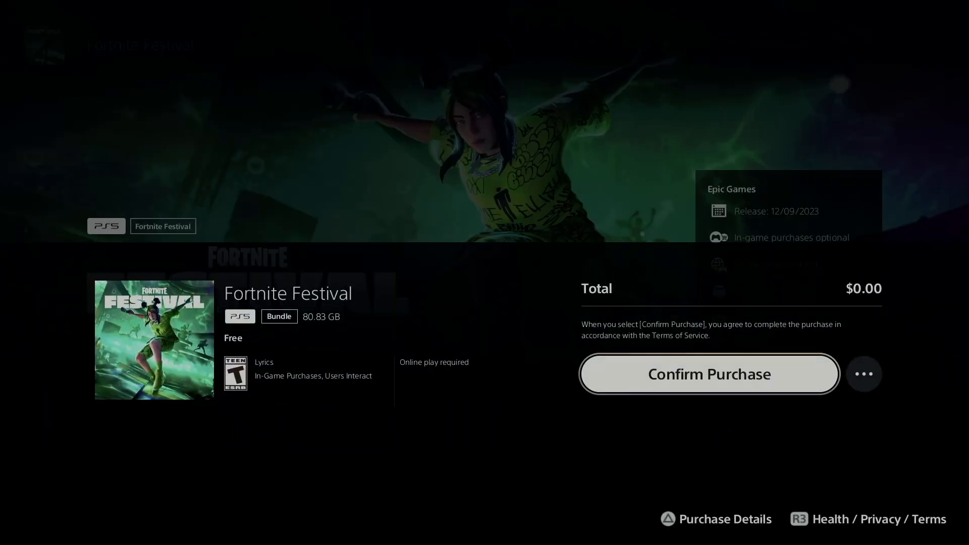
click(708, 373)
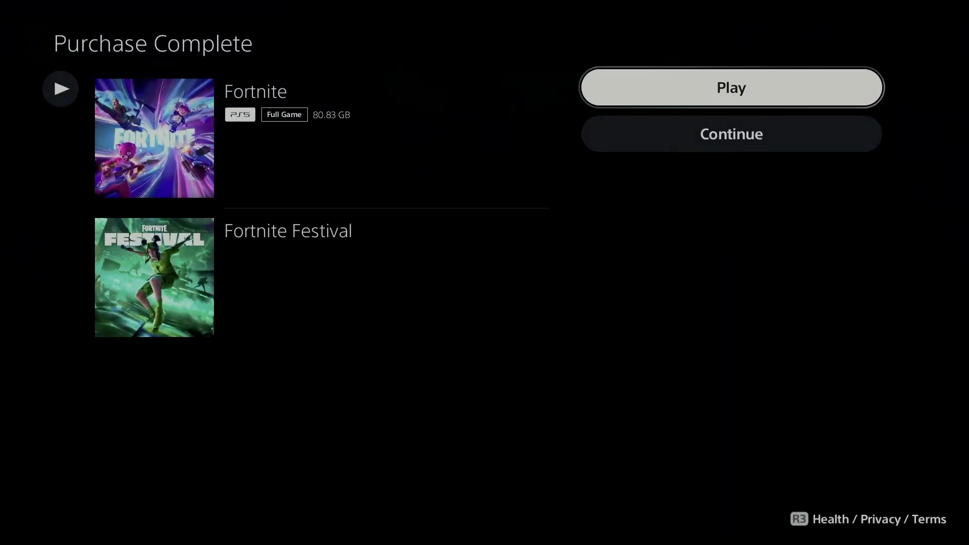
Continue past the purchase summary, then queue Gardenia: Prologue and Hatsune Miku: VR Future Live downloads
click(154, 276)
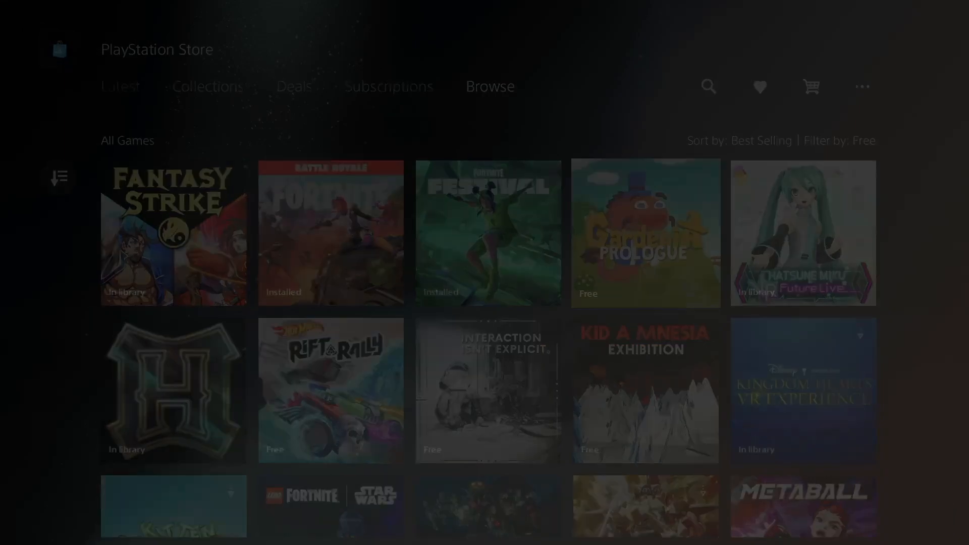
click(645, 233)
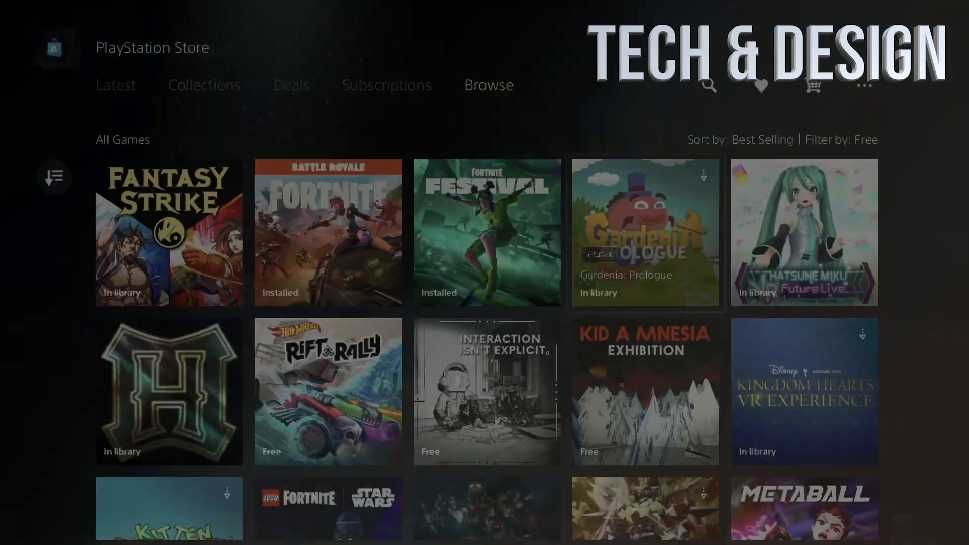
click(804, 233)
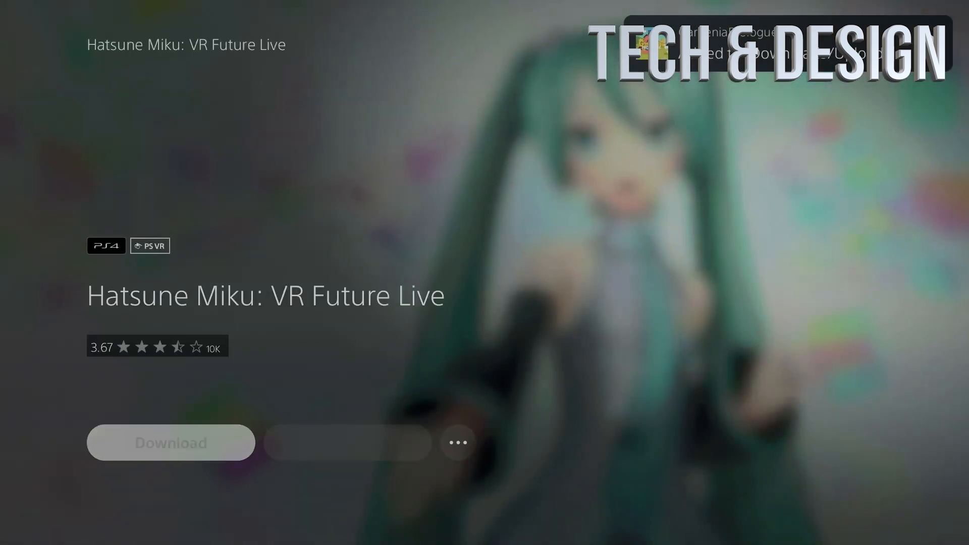
click(170, 442)
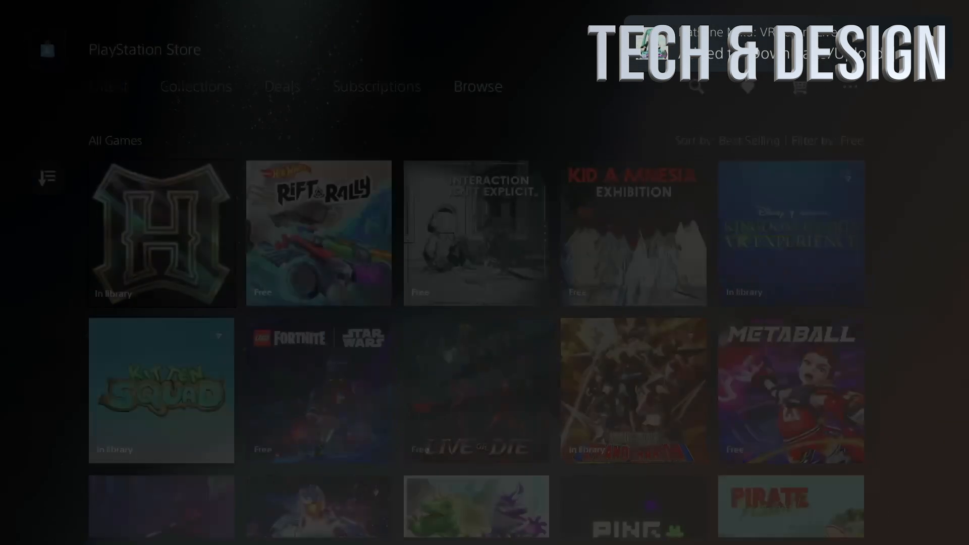
Queue Interaction Isn't Explicit and KID A MNESIA EXHIBITION for download
click(161, 233)
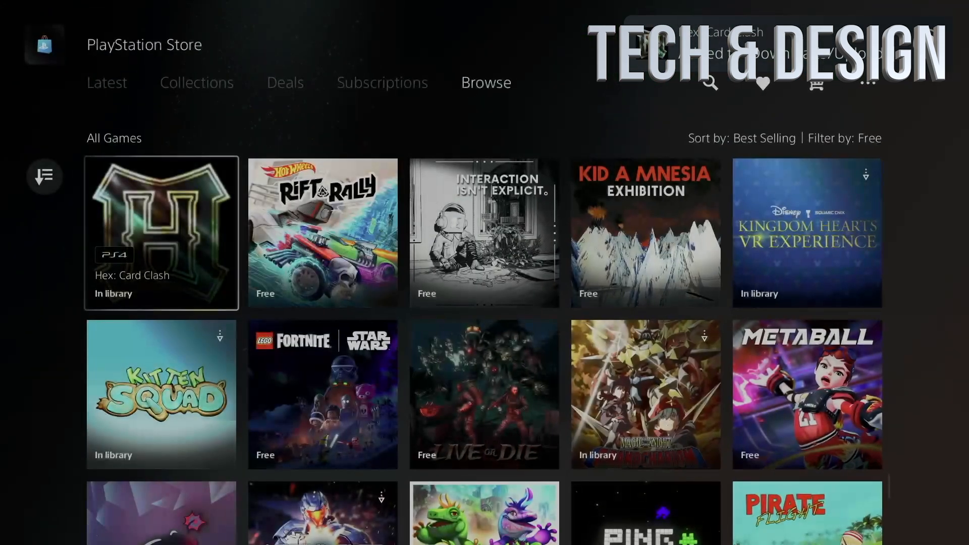
click(322, 233)
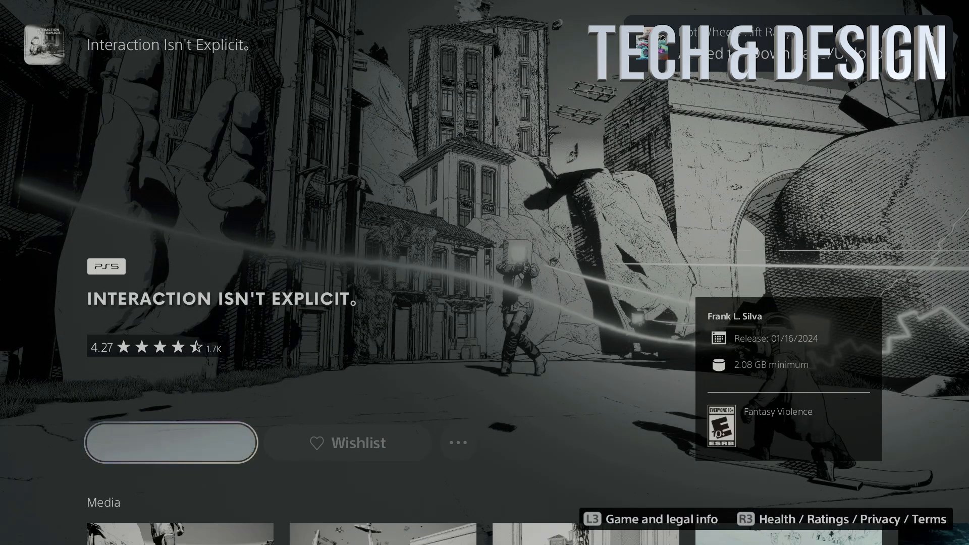
click(171, 442)
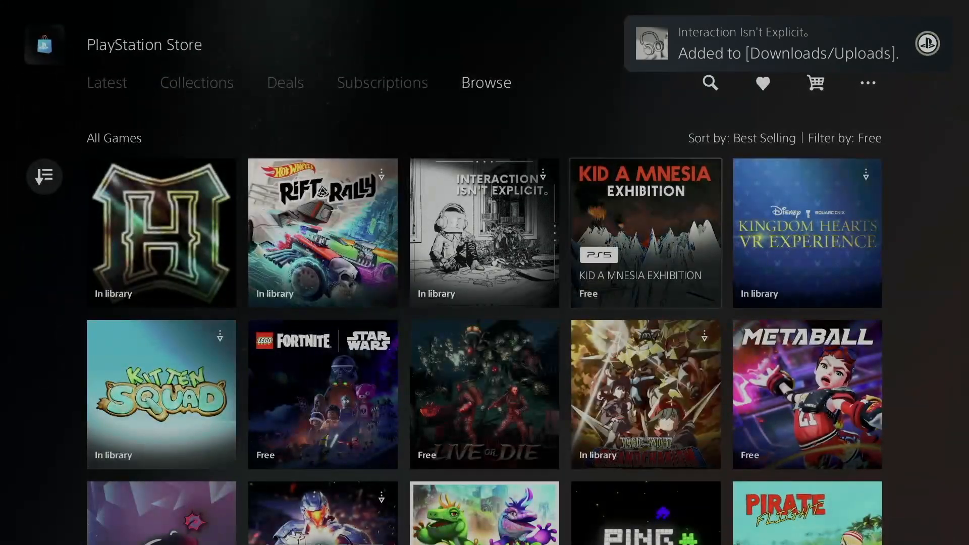
click(645, 233)
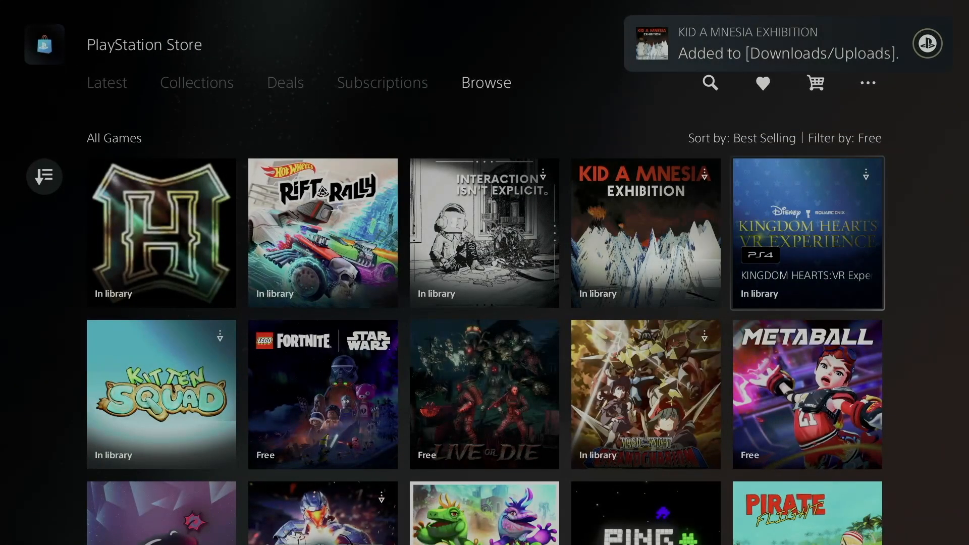
Queue KINGDOM HEARTS VR Experience and Kitten Squad, returning to the free games grid
click(807, 233)
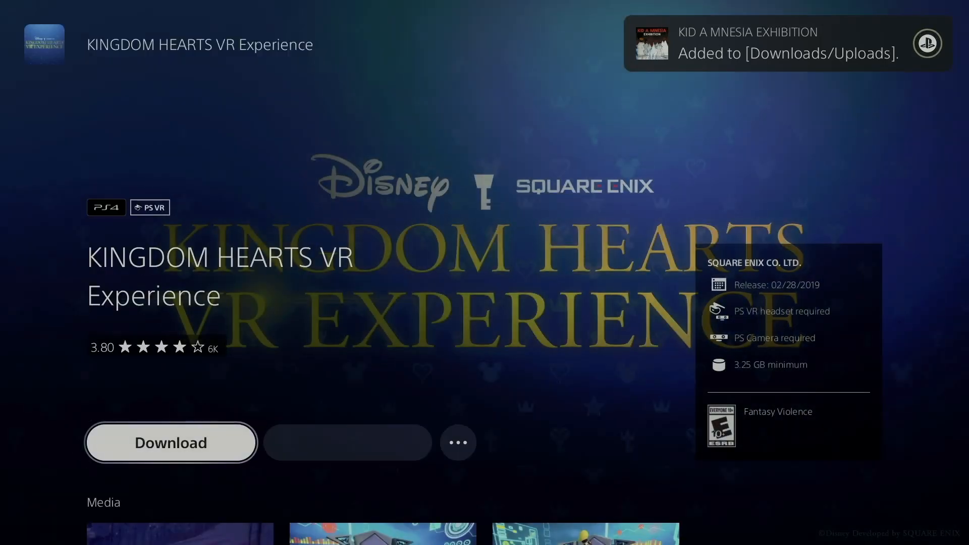
click(171, 442)
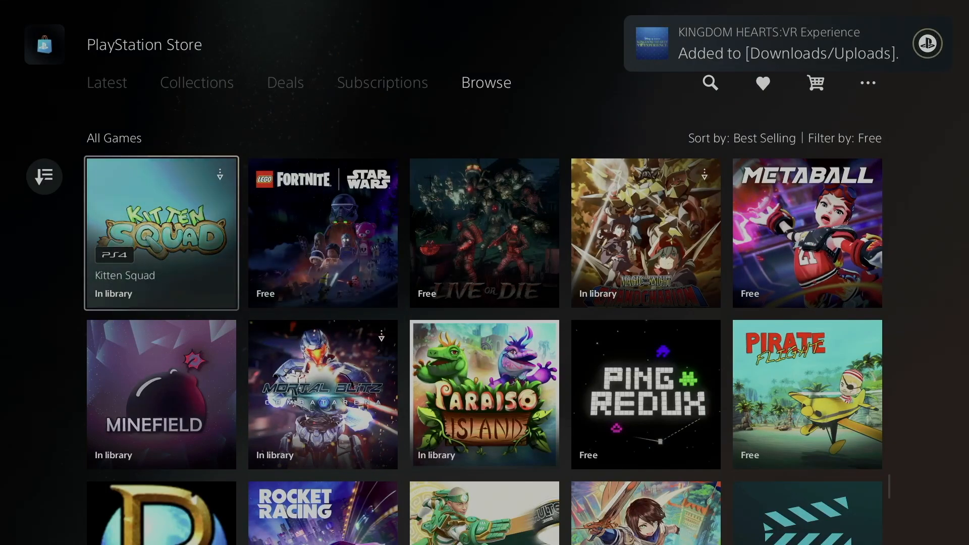
click(162, 234)
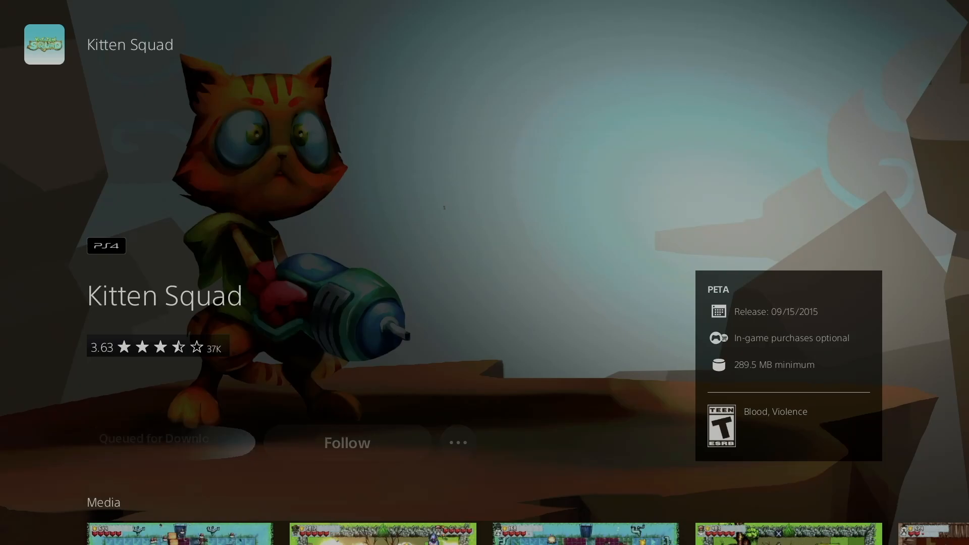
click(152, 442)
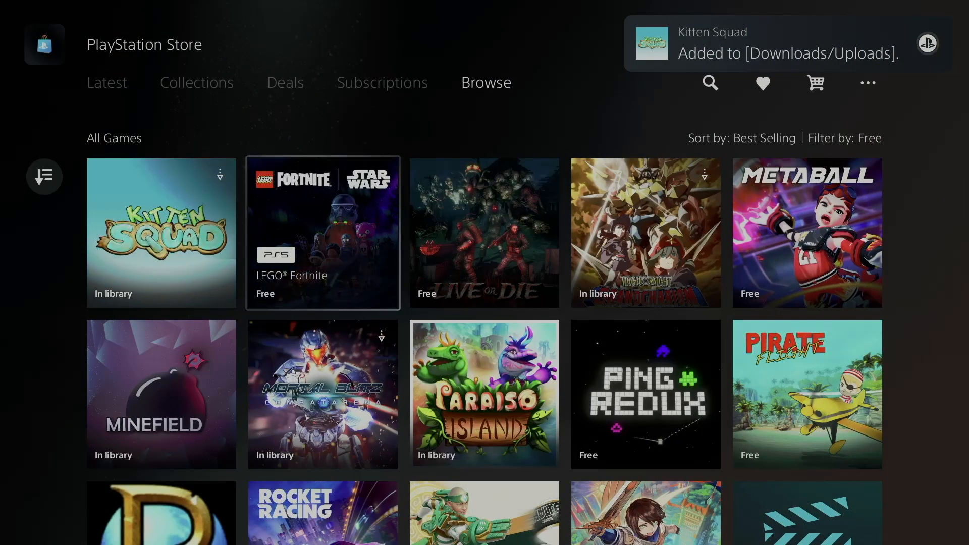
Check the LEGO Fortnite page, then add Live Or Die to downloads
click(322, 234)
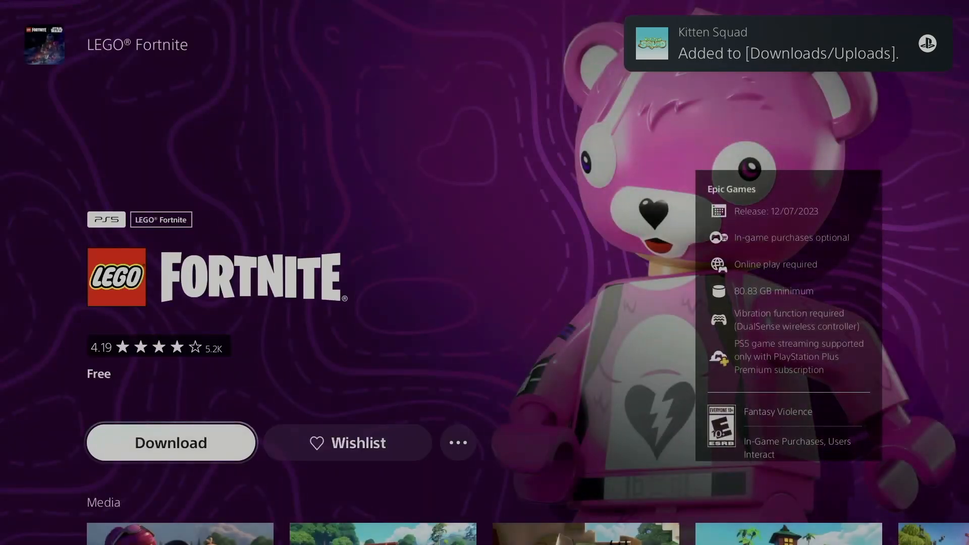
click(171, 442)
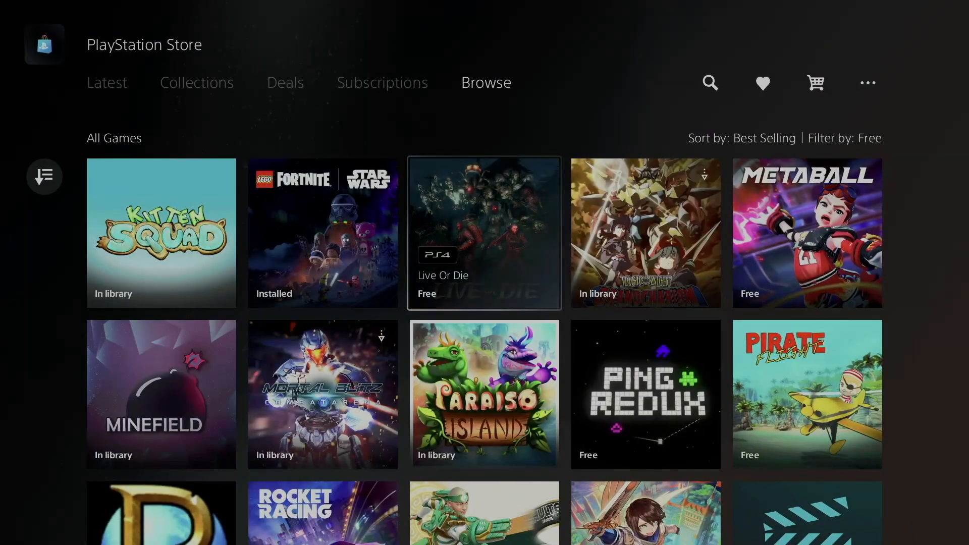
click(483, 233)
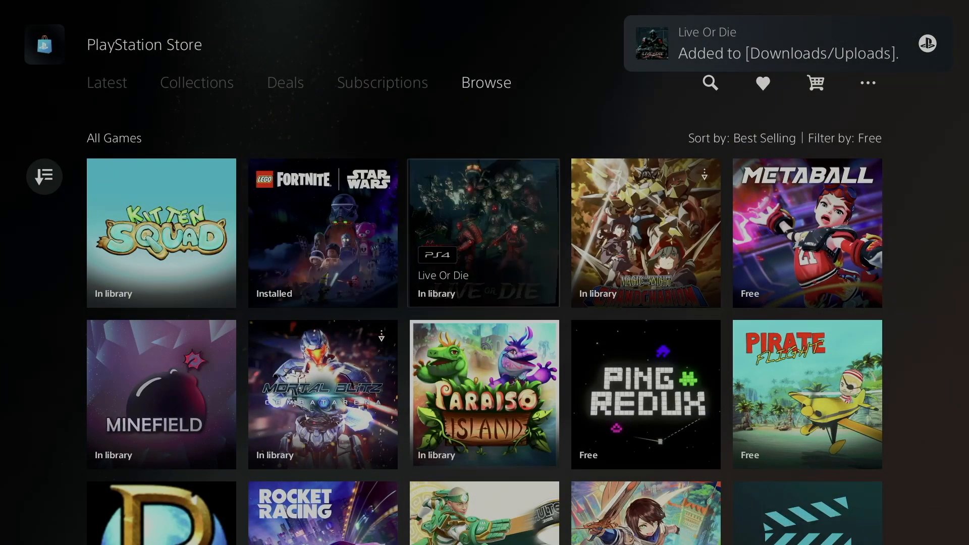
Add Magic Knight Grand Charion to downloads from its store page
click(645, 233)
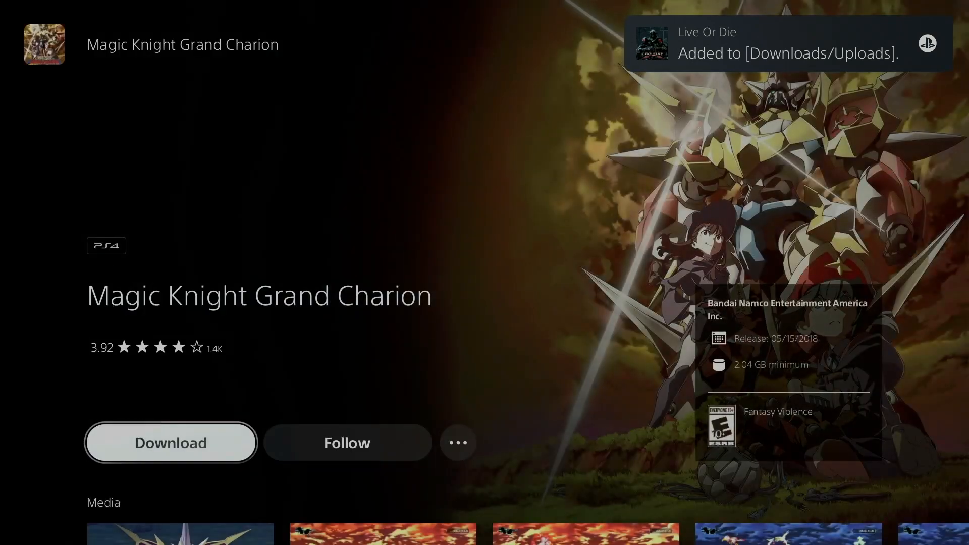
click(169, 442)
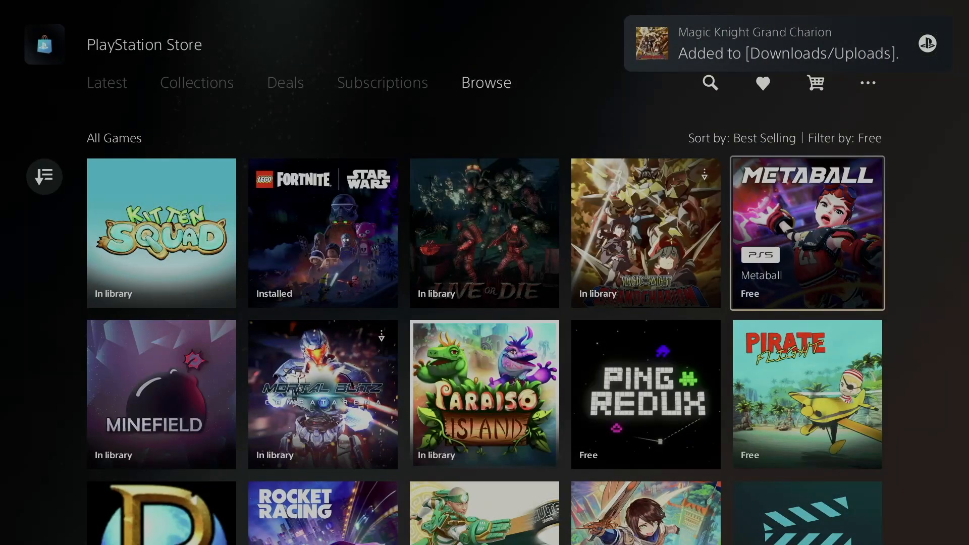
click(806, 233)
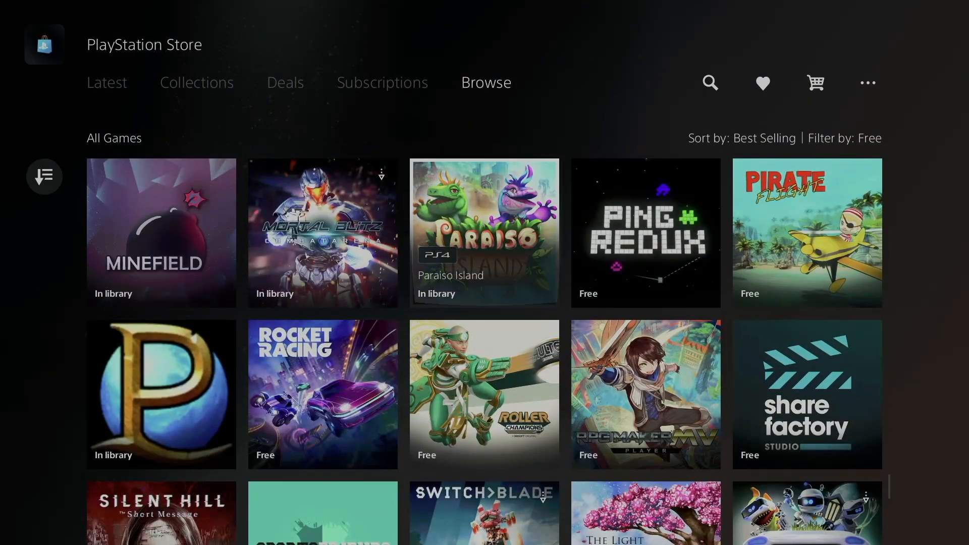
Add Minefield to downloads and return to the free games grid
click(160, 233)
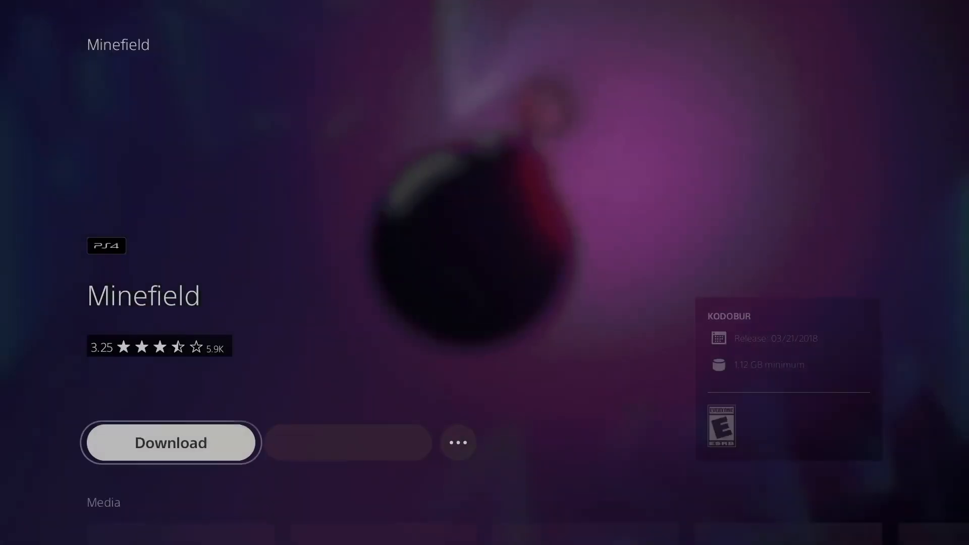
click(170, 442)
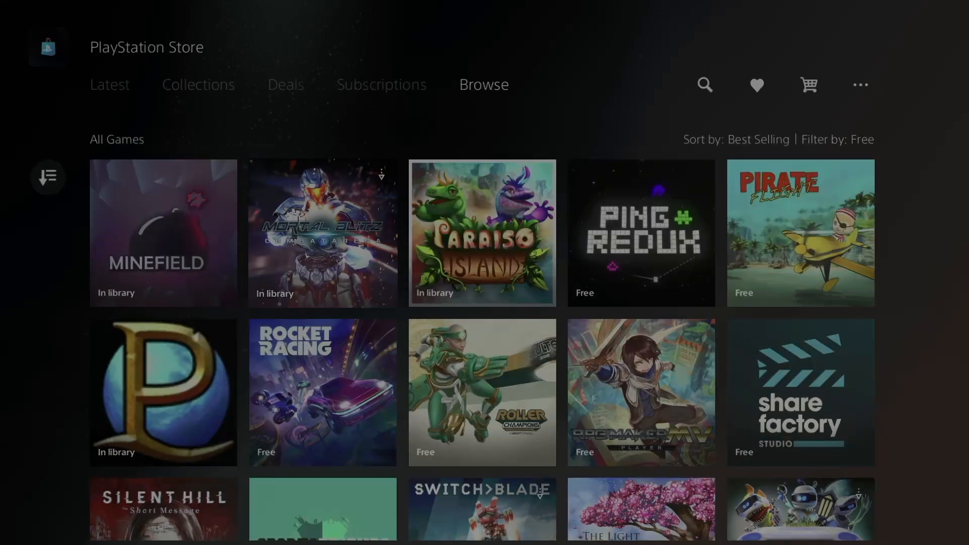
click(322, 233)
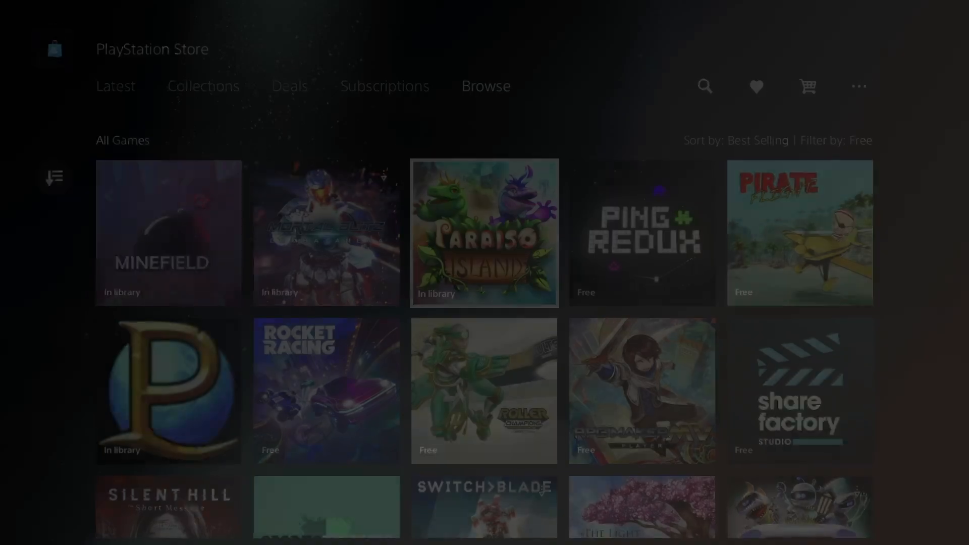
Install Paraiso Island with Select All kept, including its Carnivale Pack
click(484, 233)
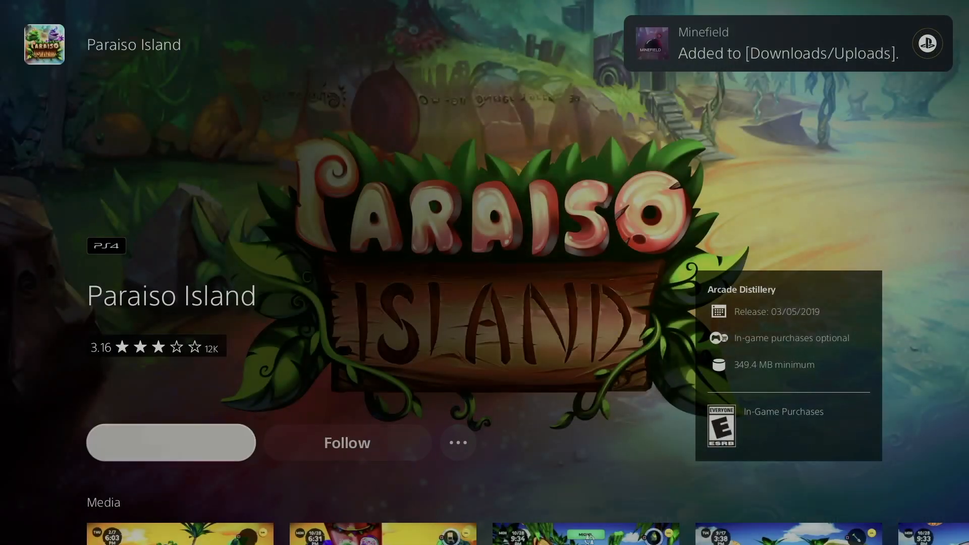
click(169, 442)
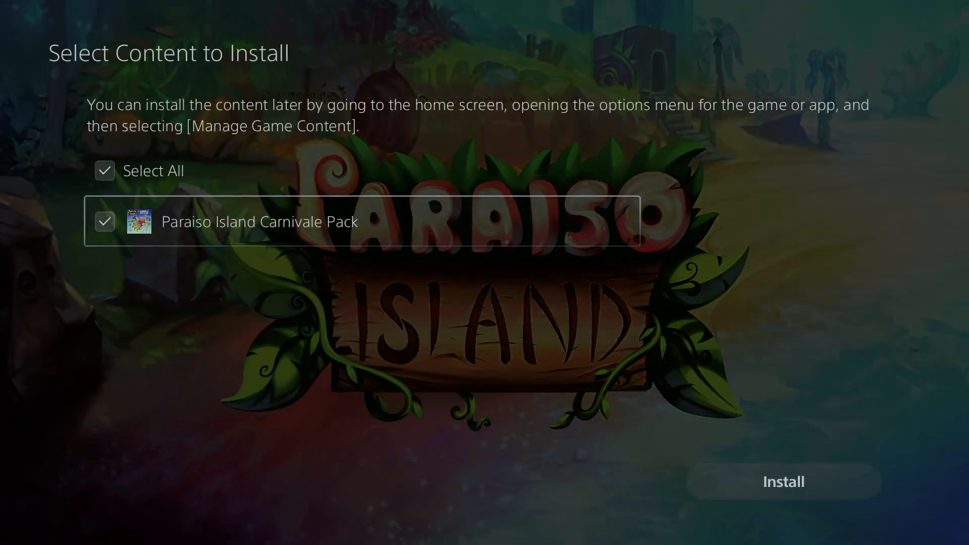
click(782, 482)
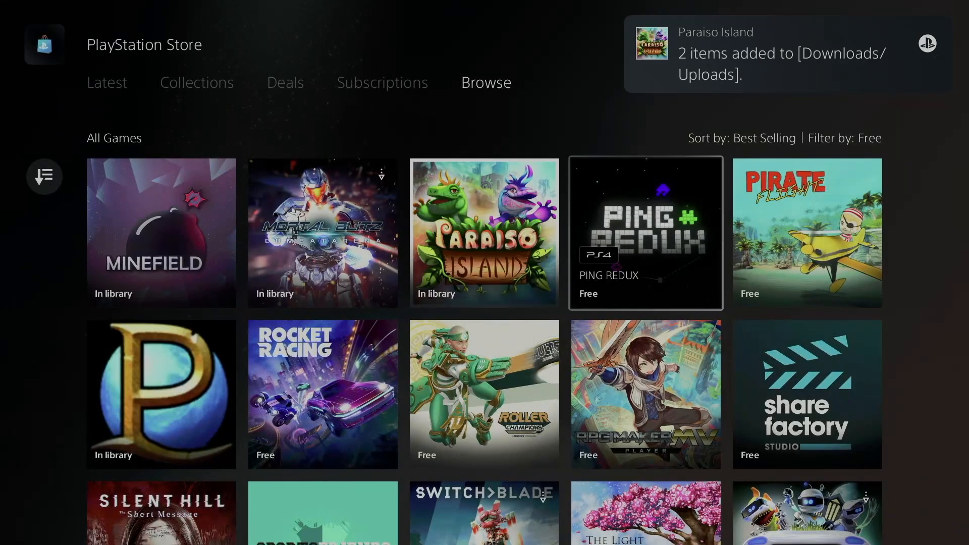
Add PING REDUX to downloads and bring up the Pirate Flight (VR) page
click(645, 233)
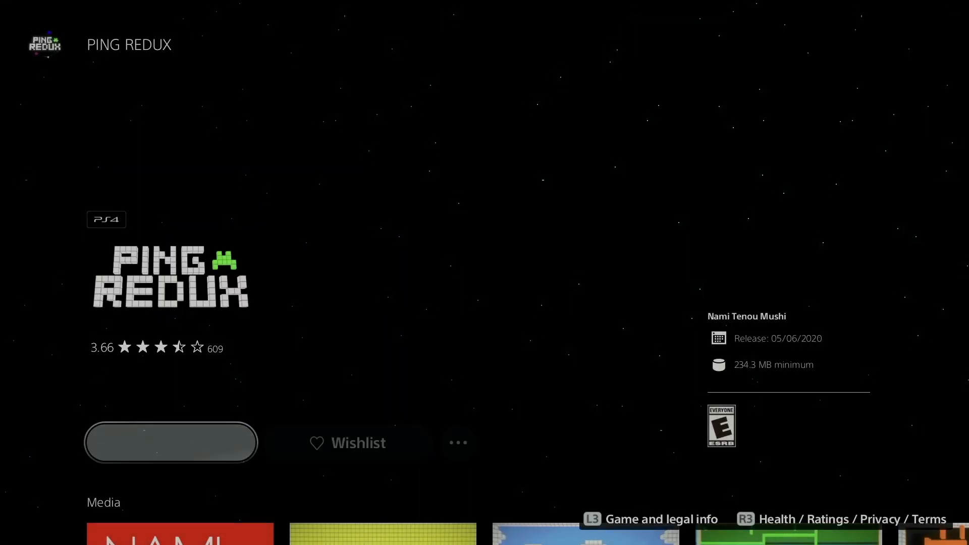
click(170, 442)
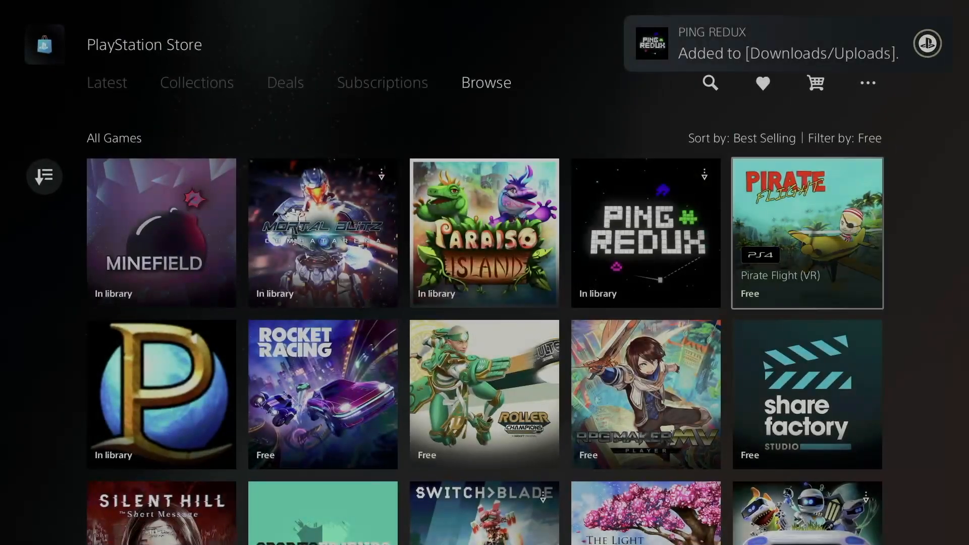
click(806, 233)
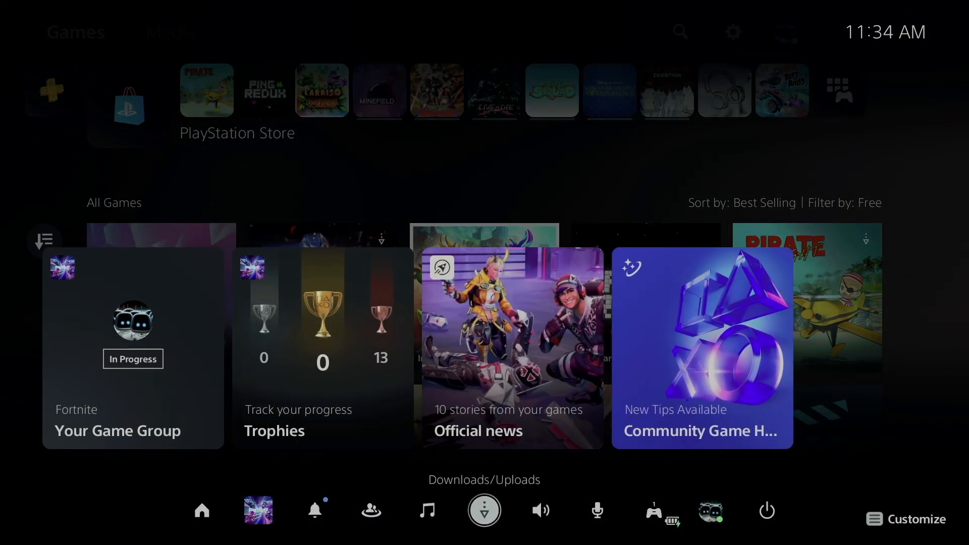
Show the Downloads/Copies list with Fantasy Strike downloading and others queued
click(483, 511)
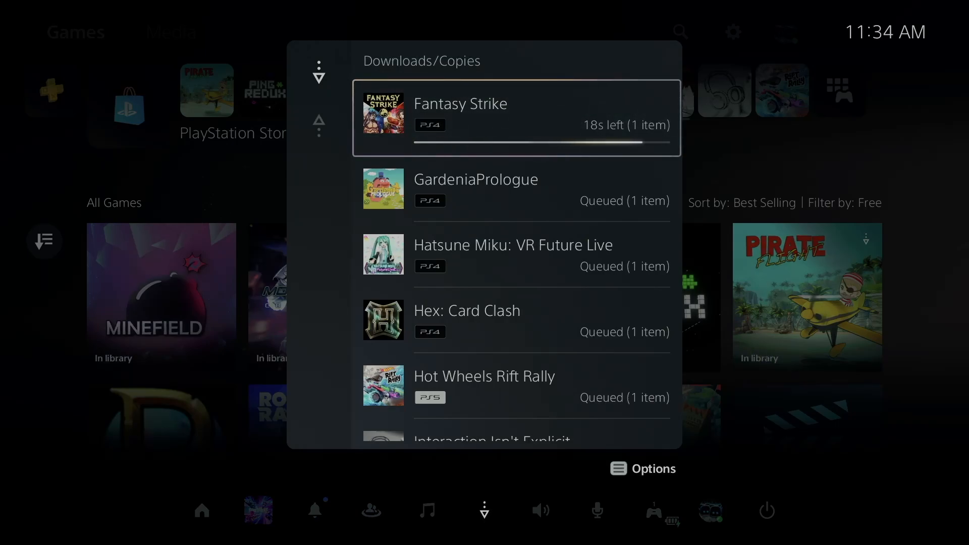
click(517, 117)
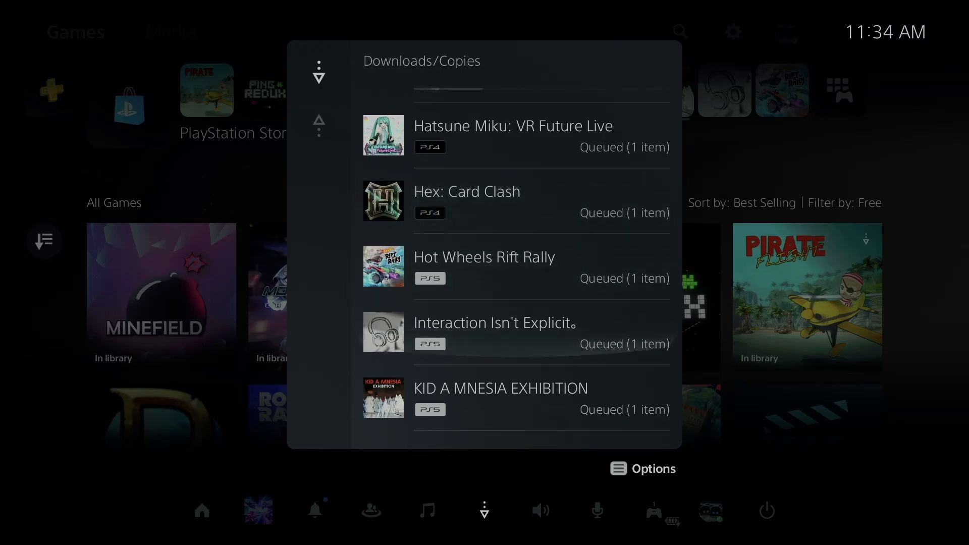
scroll(down, 3)
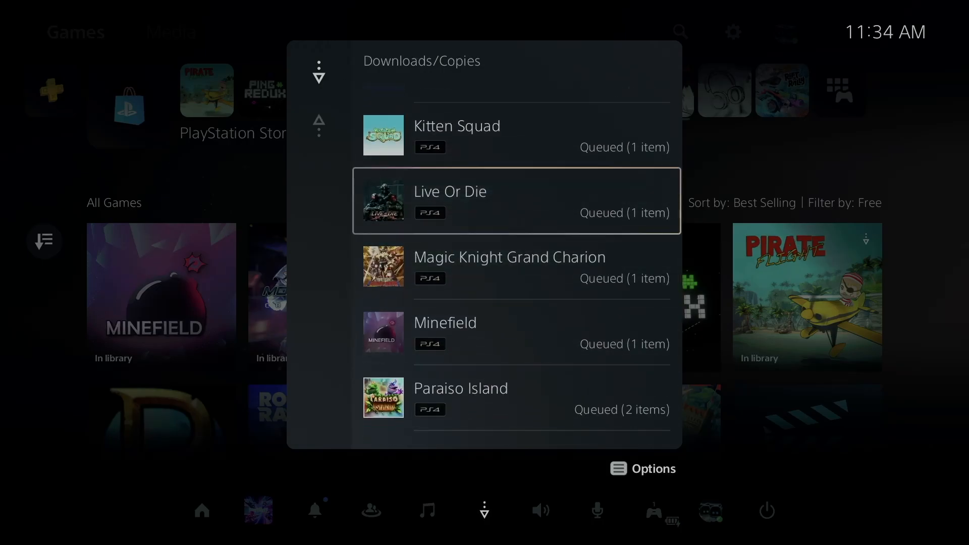
scroll(down, 3)
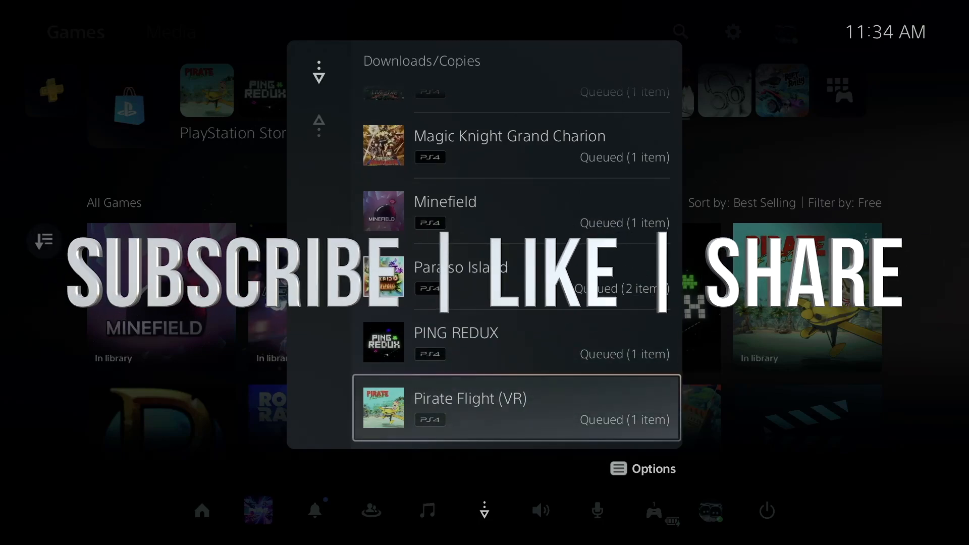